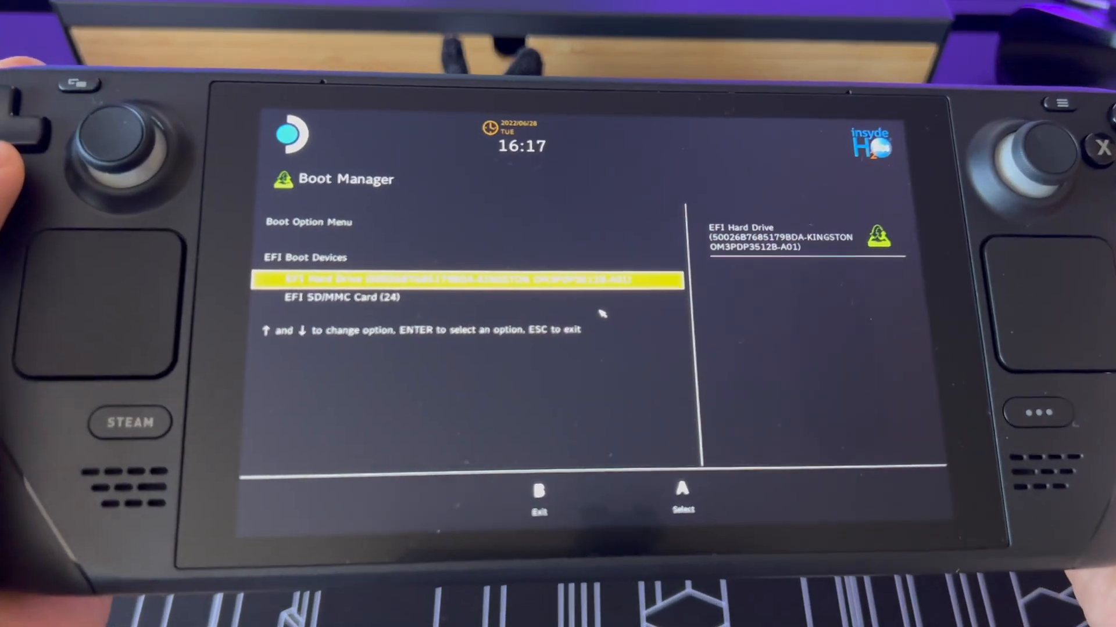
pyautogui.press('Down')
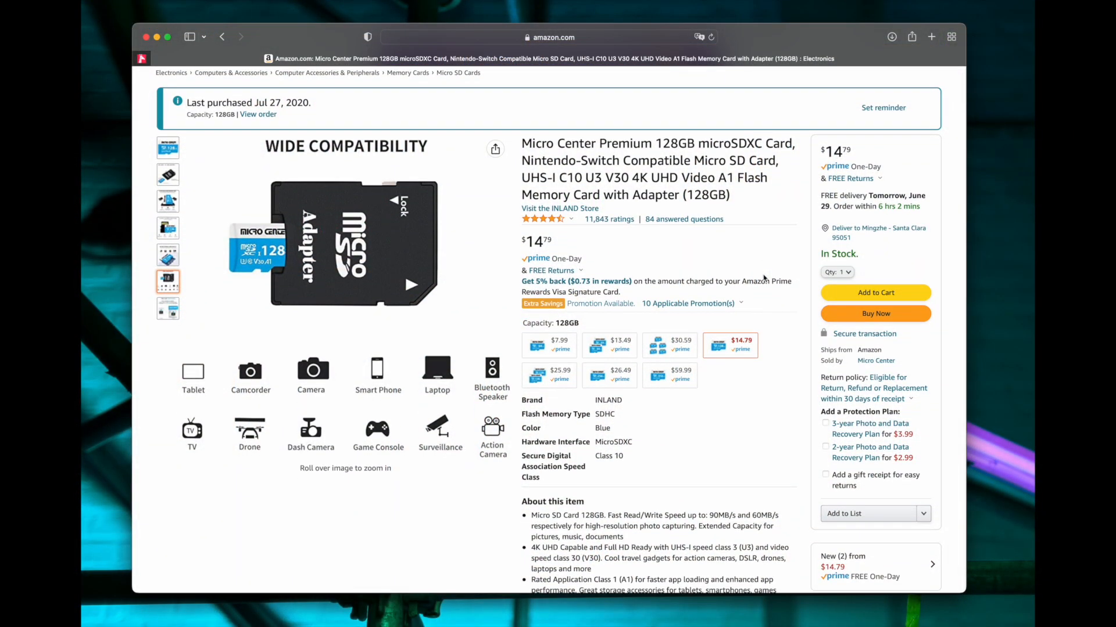
pyautogui.scroll(-3)
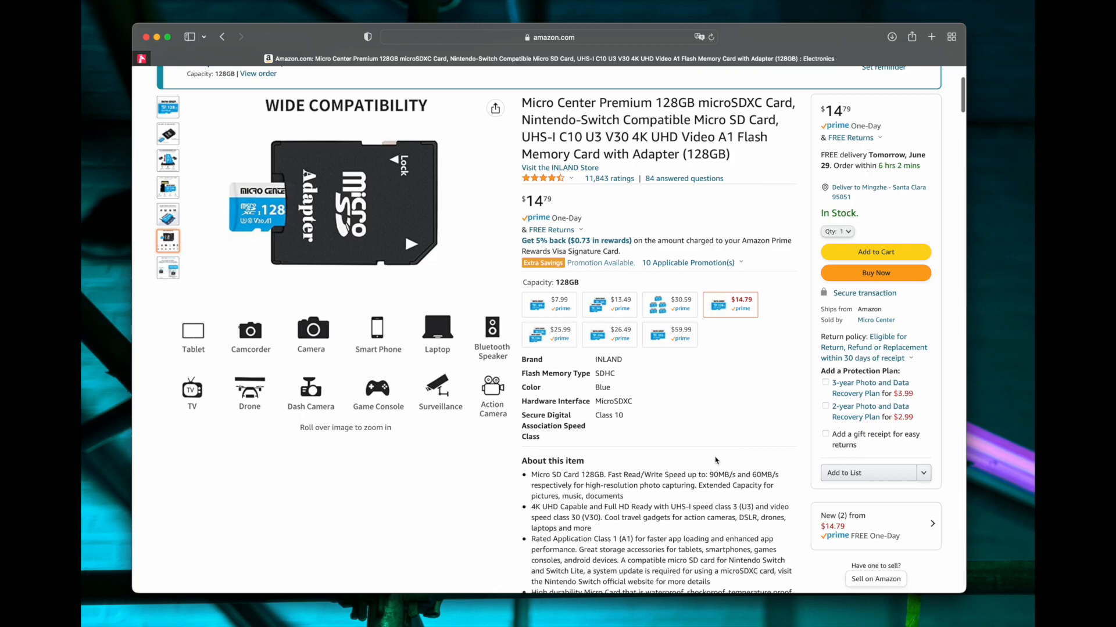